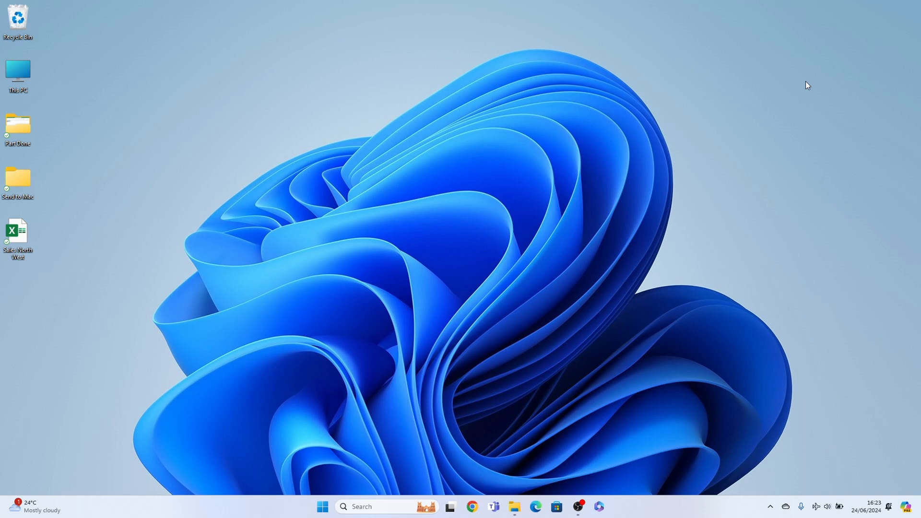
{"action": "mouse_move", "coordinate": [245, 361]}
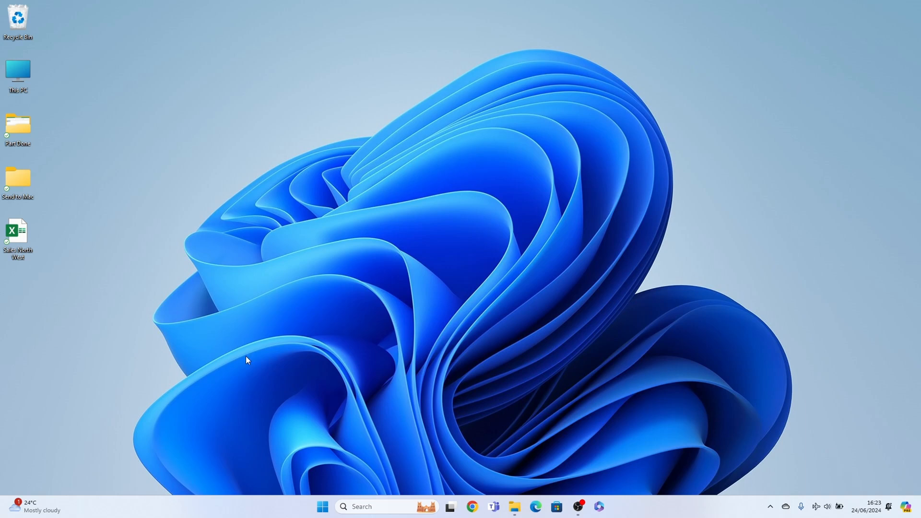
Reach the quiet power plan's edit settings page via Hardware and Sound > Power Options
{"action": "left_click", "coordinate": [382, 506]}
{"action": "type", "text": "co"}
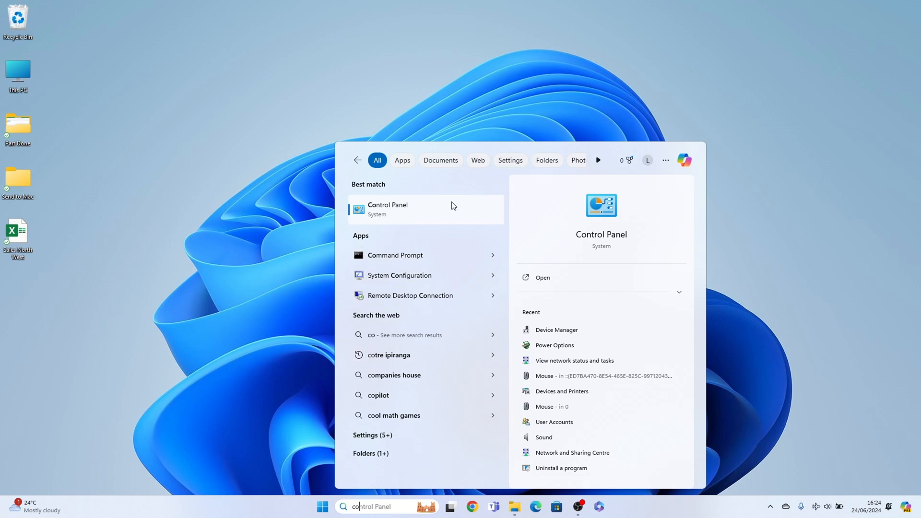
{"action": "left_click", "coordinate": [388, 209]}
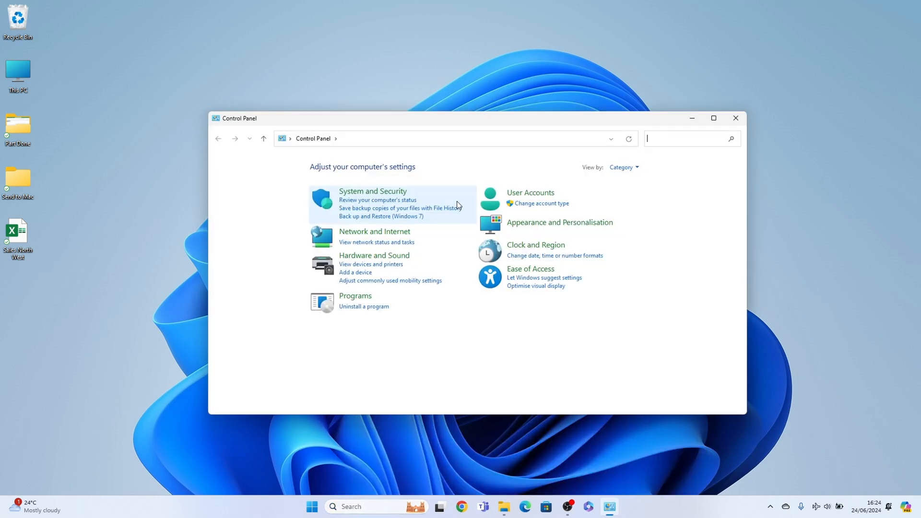
{"action": "mouse_move", "coordinate": [401, 265]}
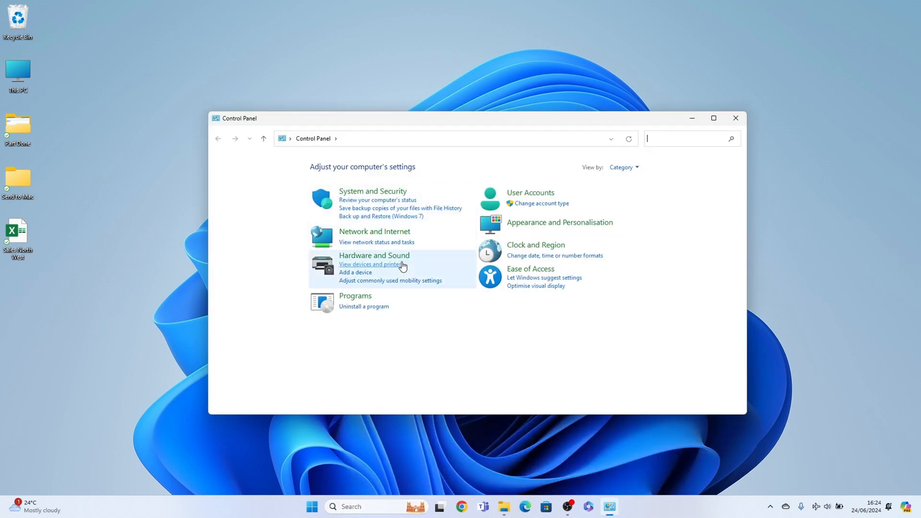
{"action": "left_click", "coordinate": [374, 255]}
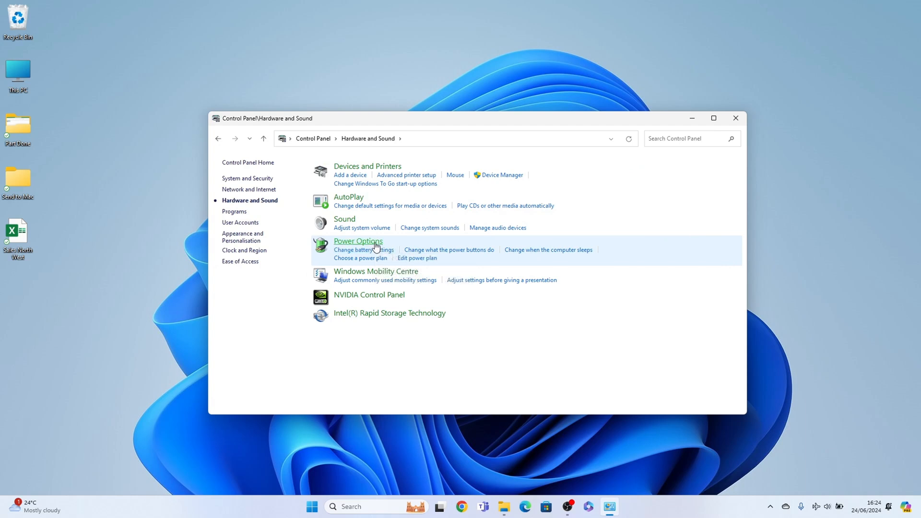
{"action": "left_click", "coordinate": [358, 241]}
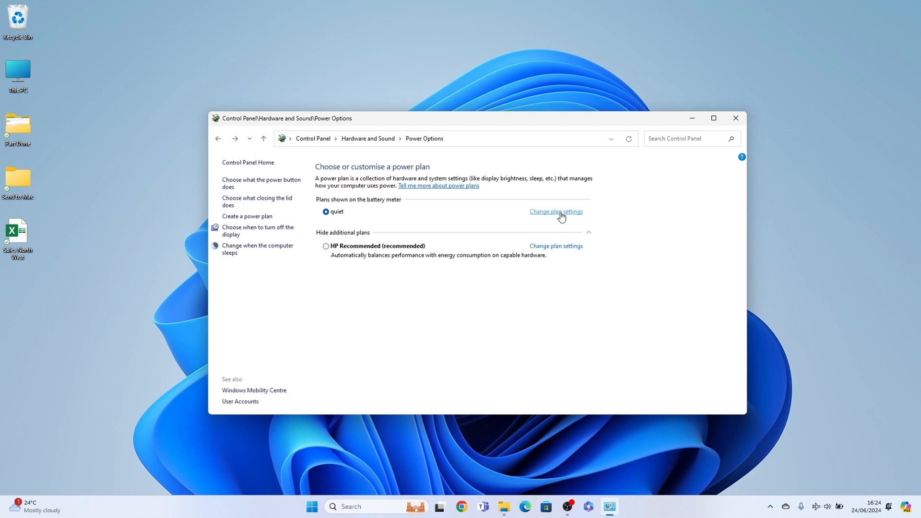
{"action": "left_click", "coordinate": [557, 211]}
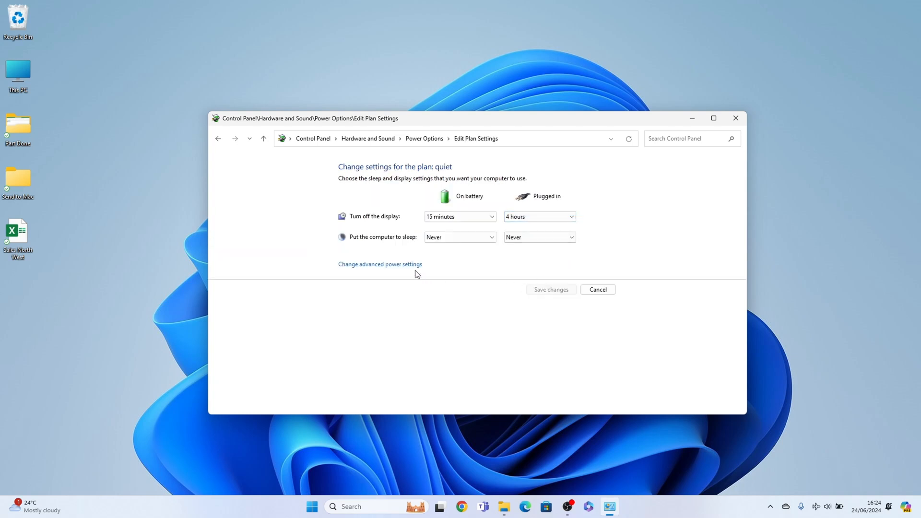
{"action": "mouse_move", "coordinate": [399, 268]}
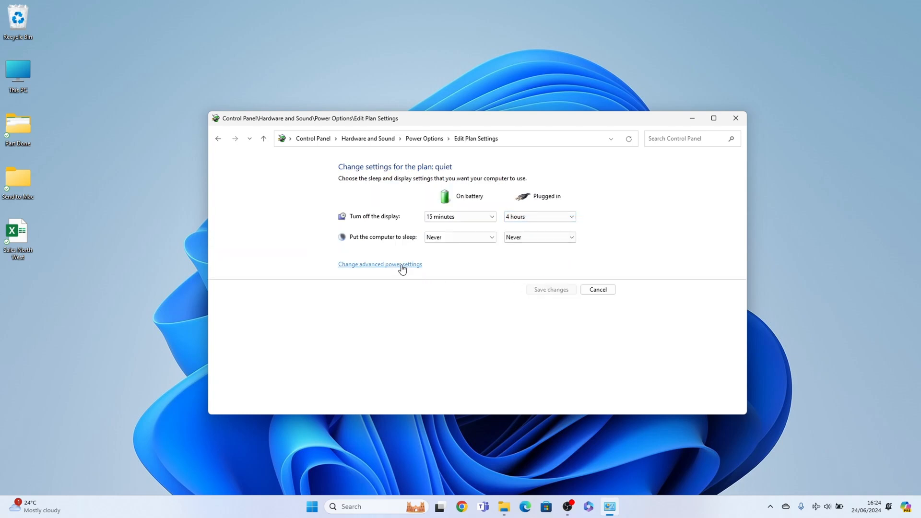
Show the advanced power settings dialog with the plan list expanded on quiet [Active]
{"action": "left_click", "coordinate": [380, 264]}
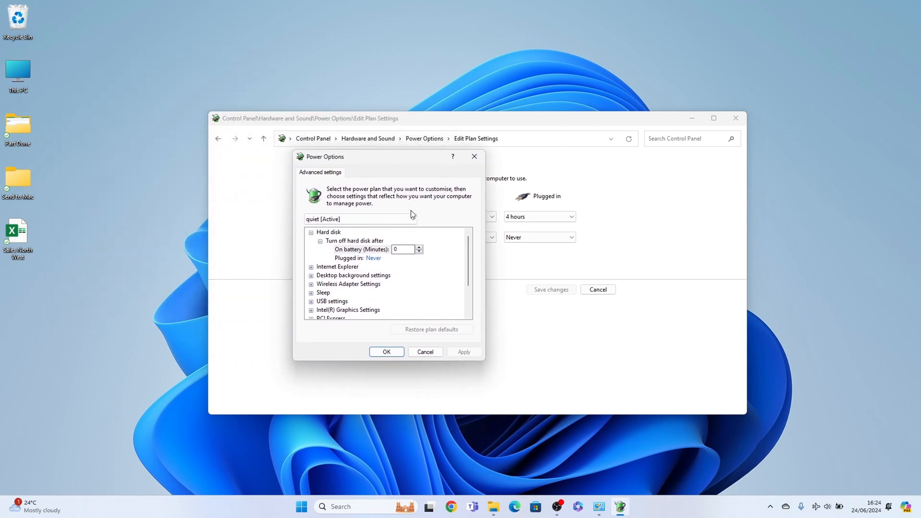
{"action": "left_click", "coordinate": [413, 219]}
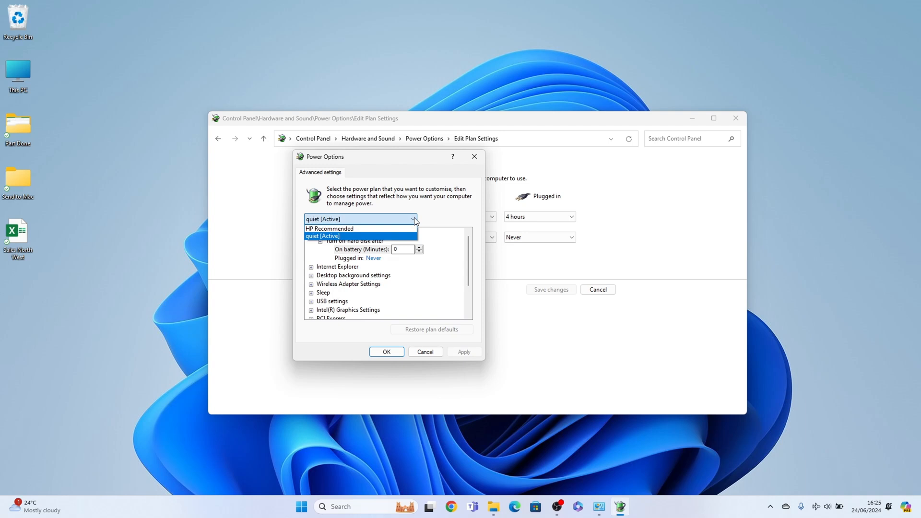
{"action": "mouse_move", "coordinate": [430, 213]}
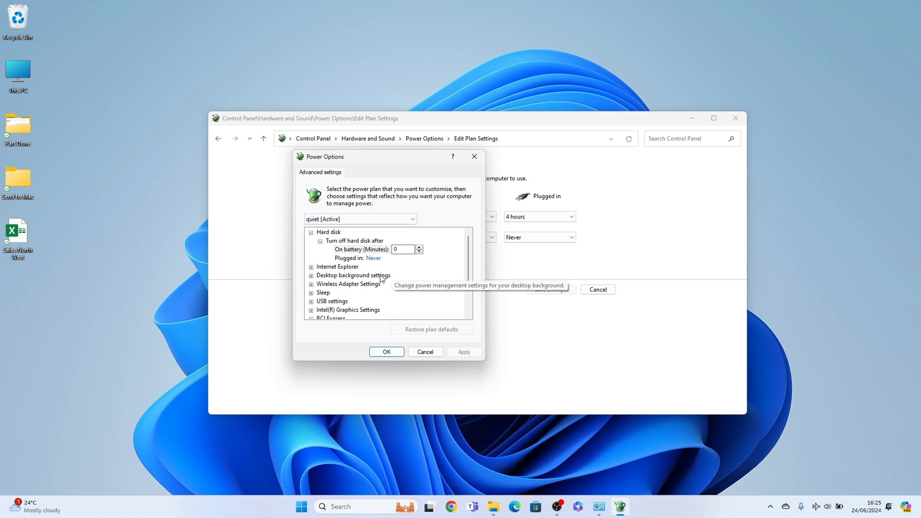
Review Processor power management minimum 5% and maximum 100%, then apply and close
{"action": "scroll", "scroll_direction": "down", "scroll_amount": 3}
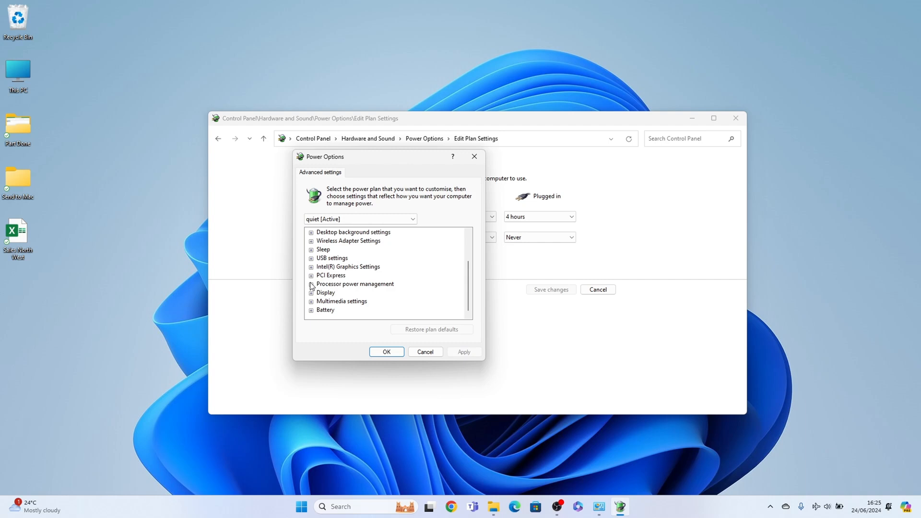
{"action": "left_click", "coordinate": [311, 284]}
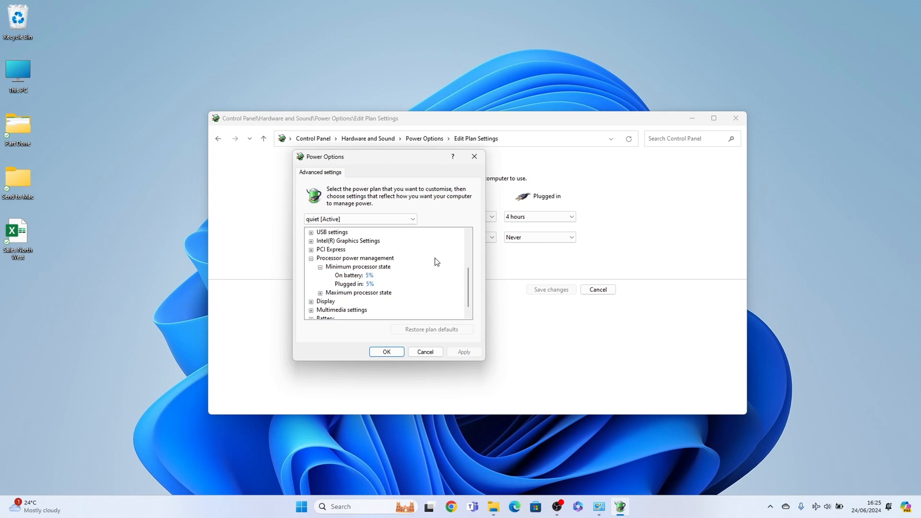
{"action": "left_click", "coordinate": [368, 275]}
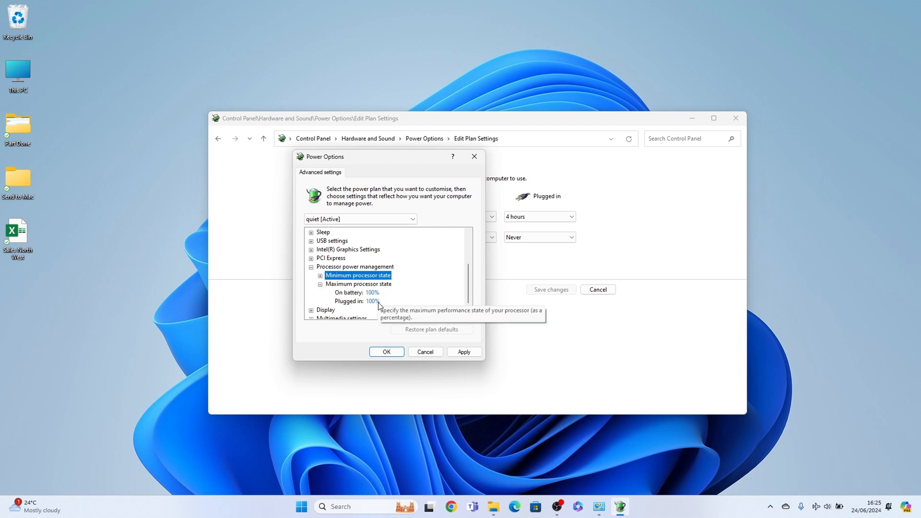
{"action": "mouse_move", "coordinate": [418, 305]}
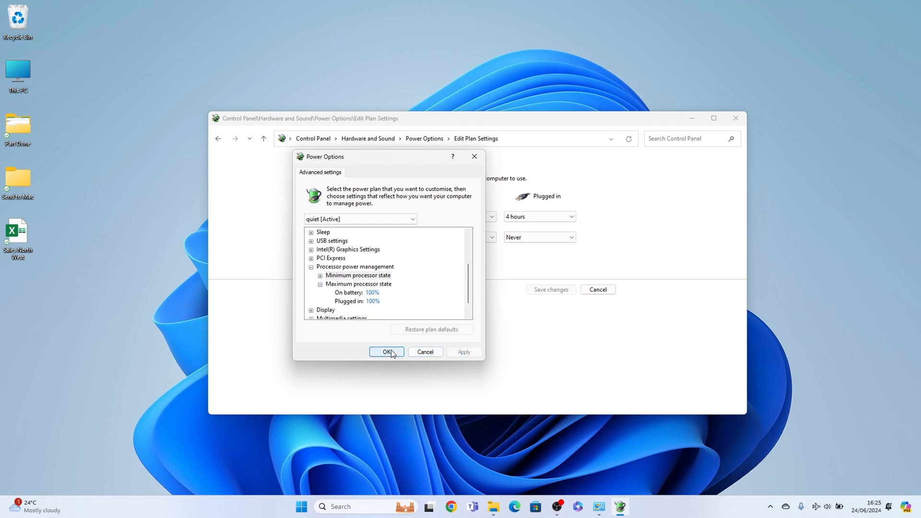
{"action": "left_click", "coordinate": [387, 351]}
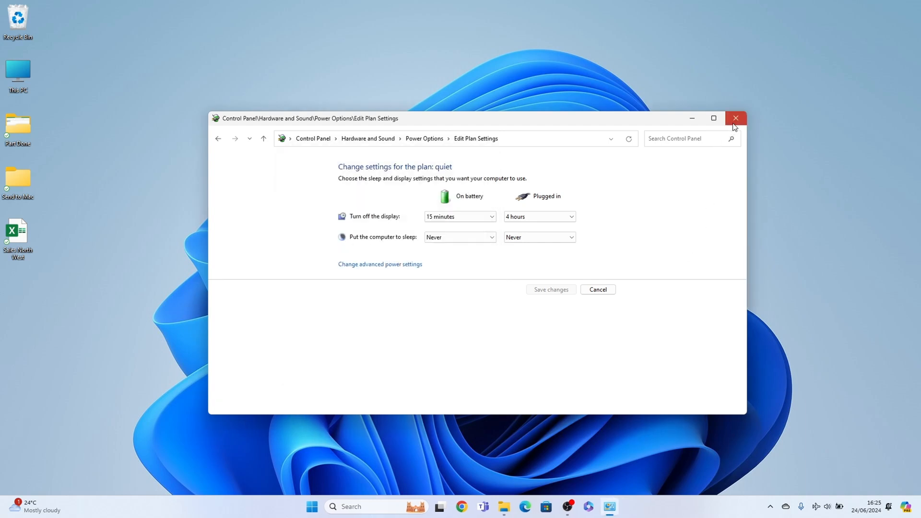
Close Control Panel and launch Task Manager from the Start button's quick menu
{"action": "left_click", "coordinate": [736, 118]}
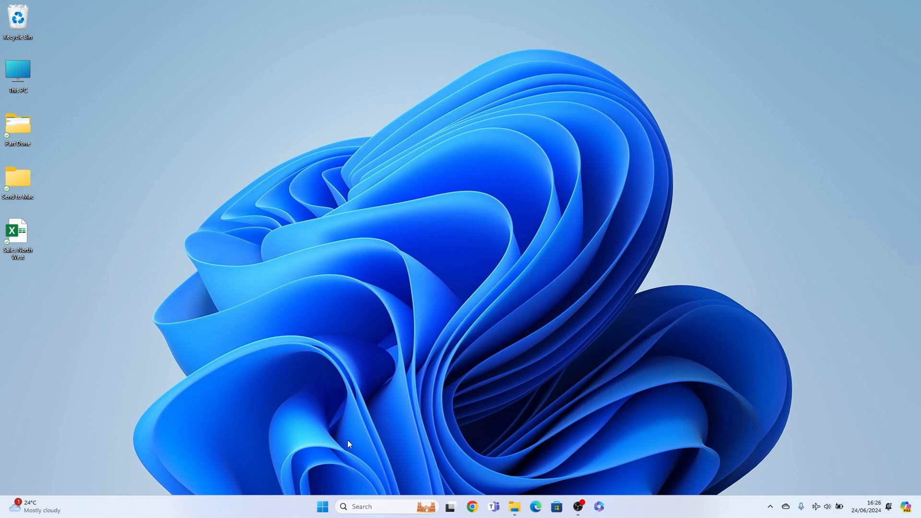
{"action": "right_click", "coordinate": [351, 512]}
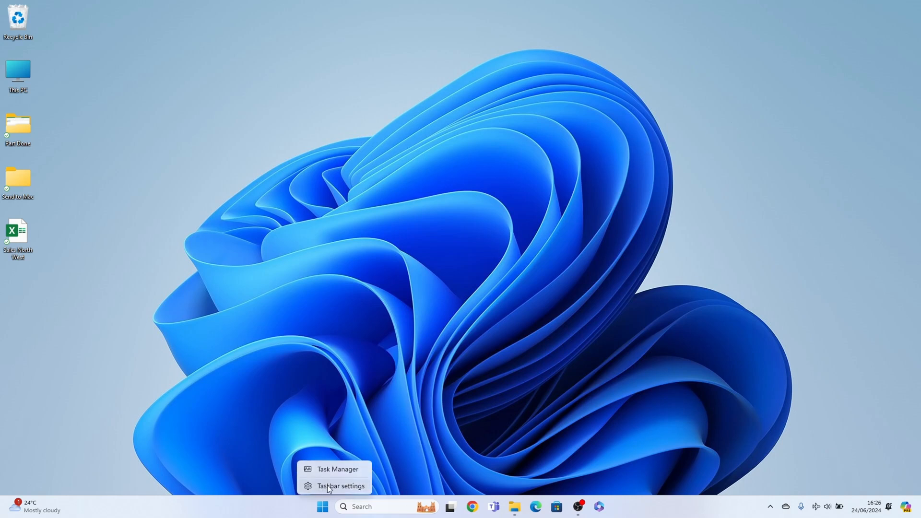
{"action": "left_click", "coordinate": [338, 469]}
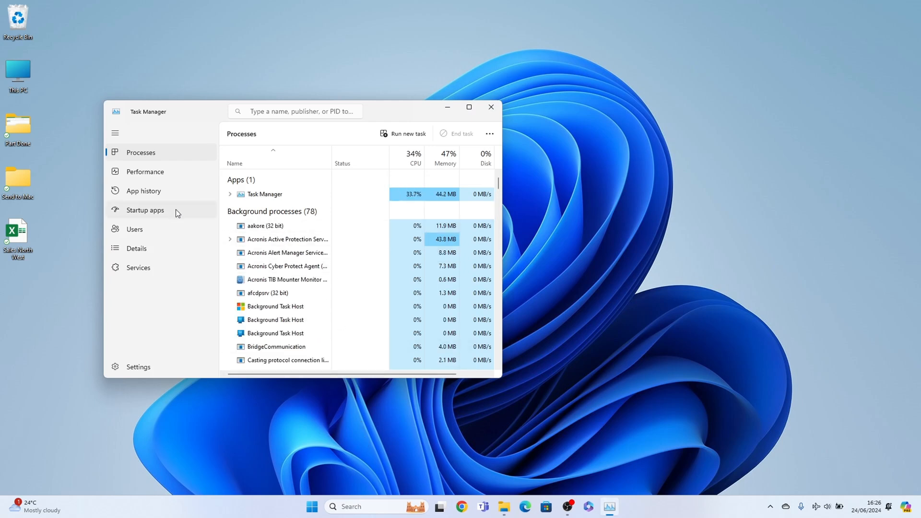
Disable GoogleDriveFS in the Startup apps list
{"action": "left_click", "coordinate": [144, 210]}
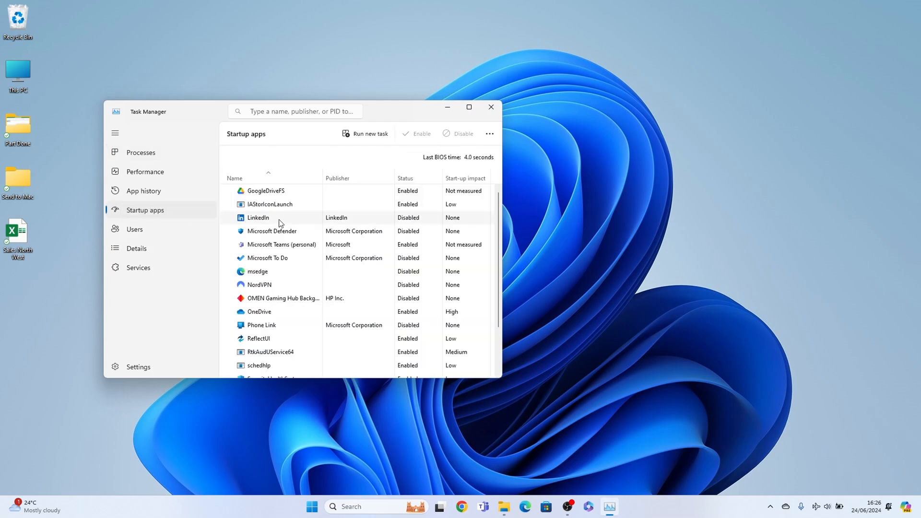
{"action": "scroll", "scroll_direction": "down", "scroll_amount": 3}
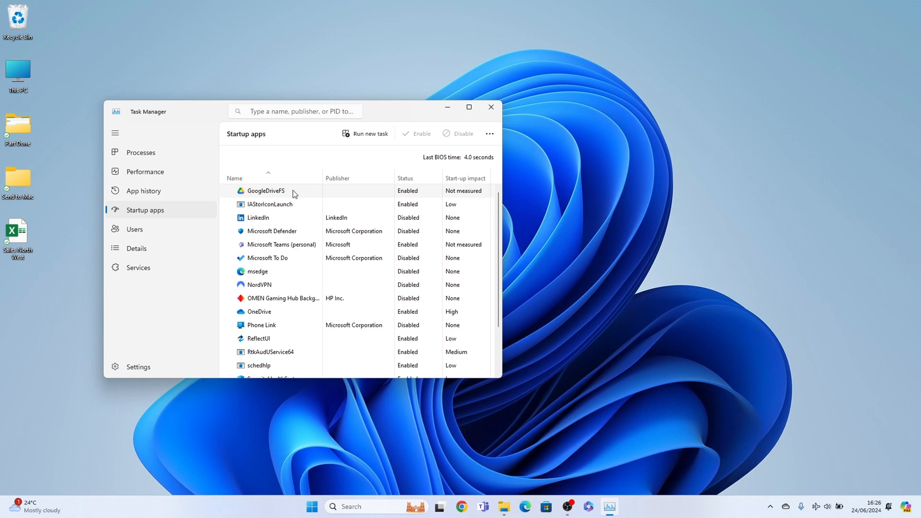
{"action": "mouse_move", "coordinate": [296, 192]}
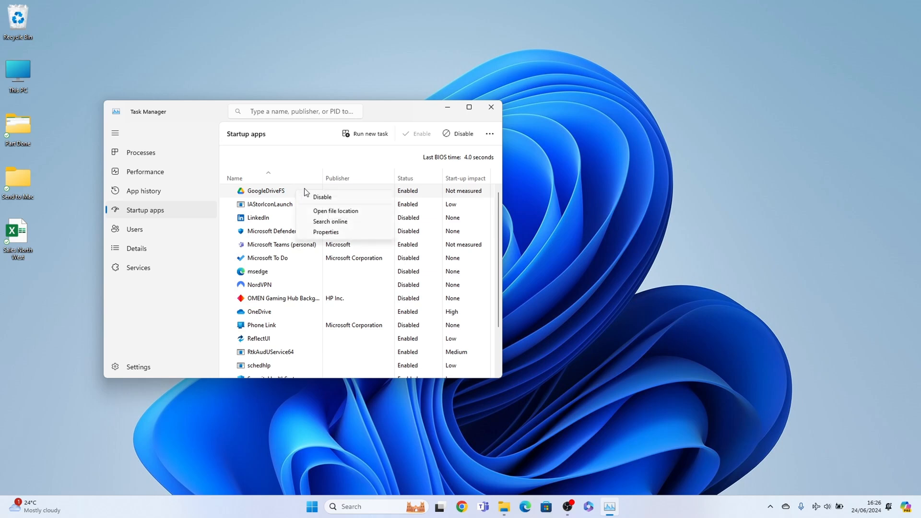
{"action": "left_click", "coordinate": [323, 197]}
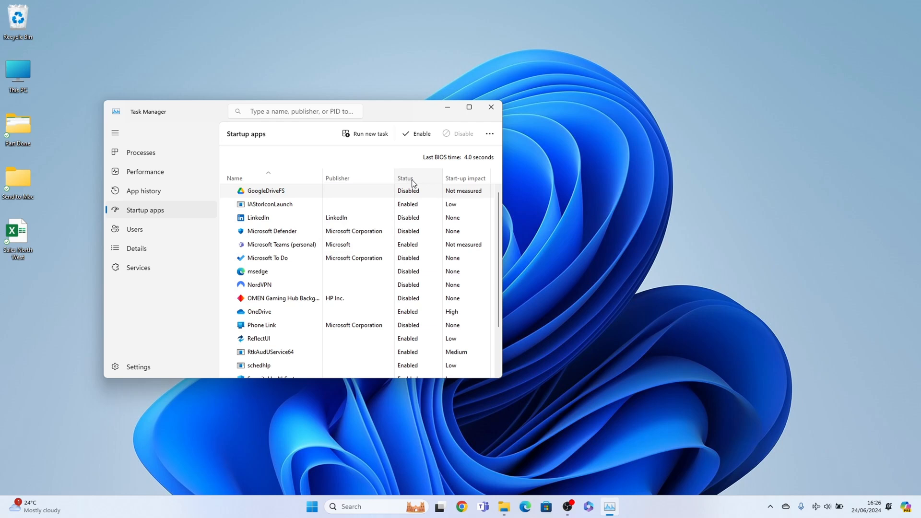
{"action": "mouse_move", "coordinate": [429, 196]}
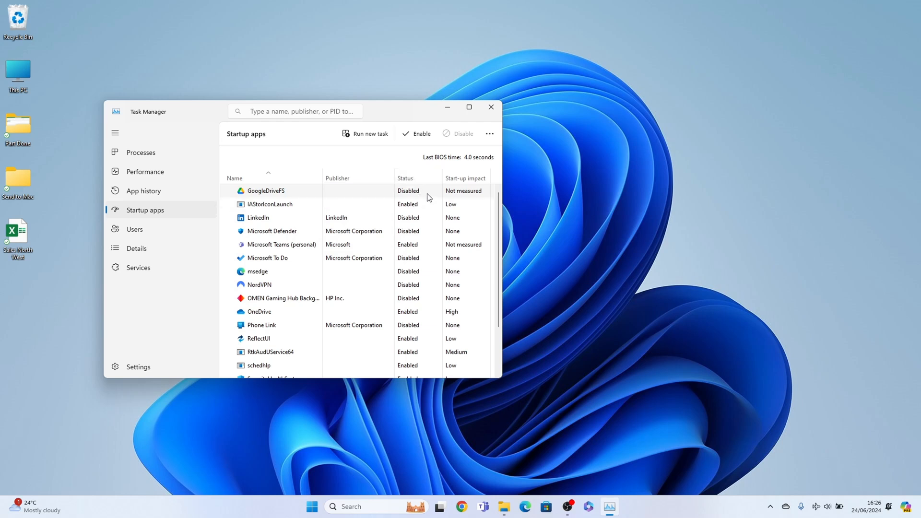
{"action": "mouse_move", "coordinate": [439, 194]}
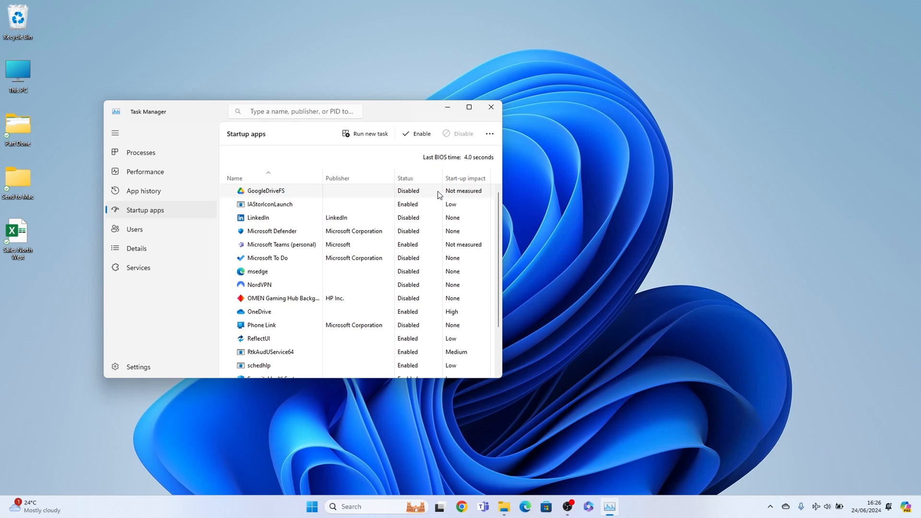